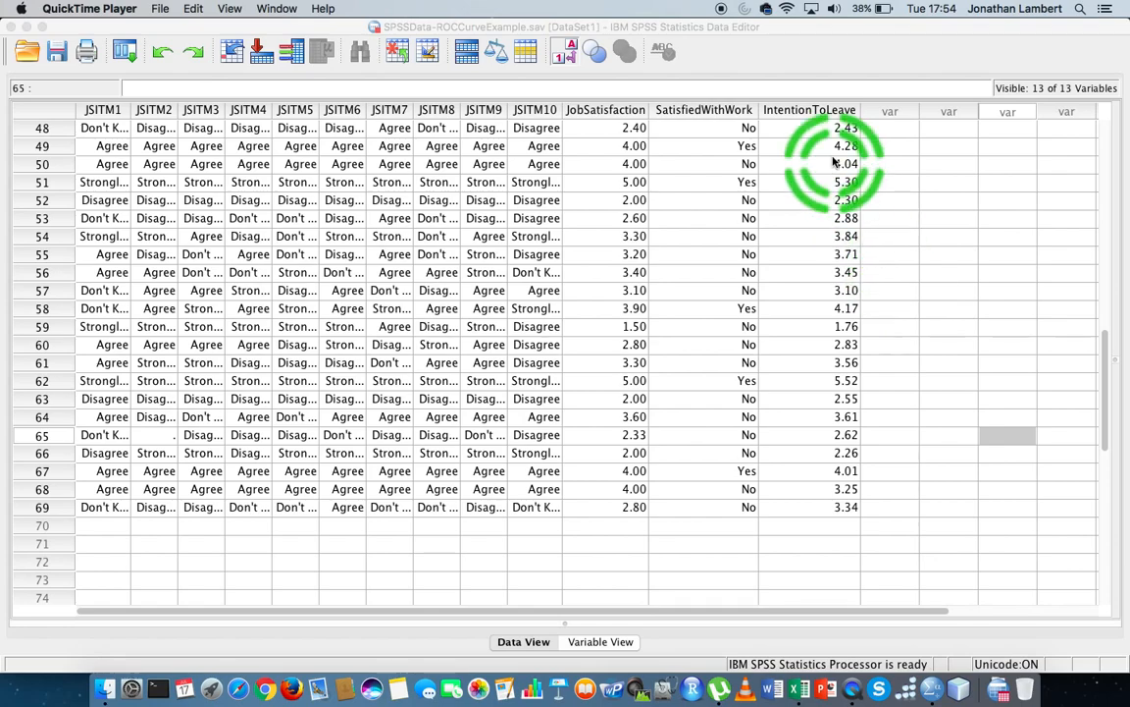
# Scroll to the last case (row 69), return up, and select columns JSITM1 to JSITM10
pyautogui.click(1007, 435)
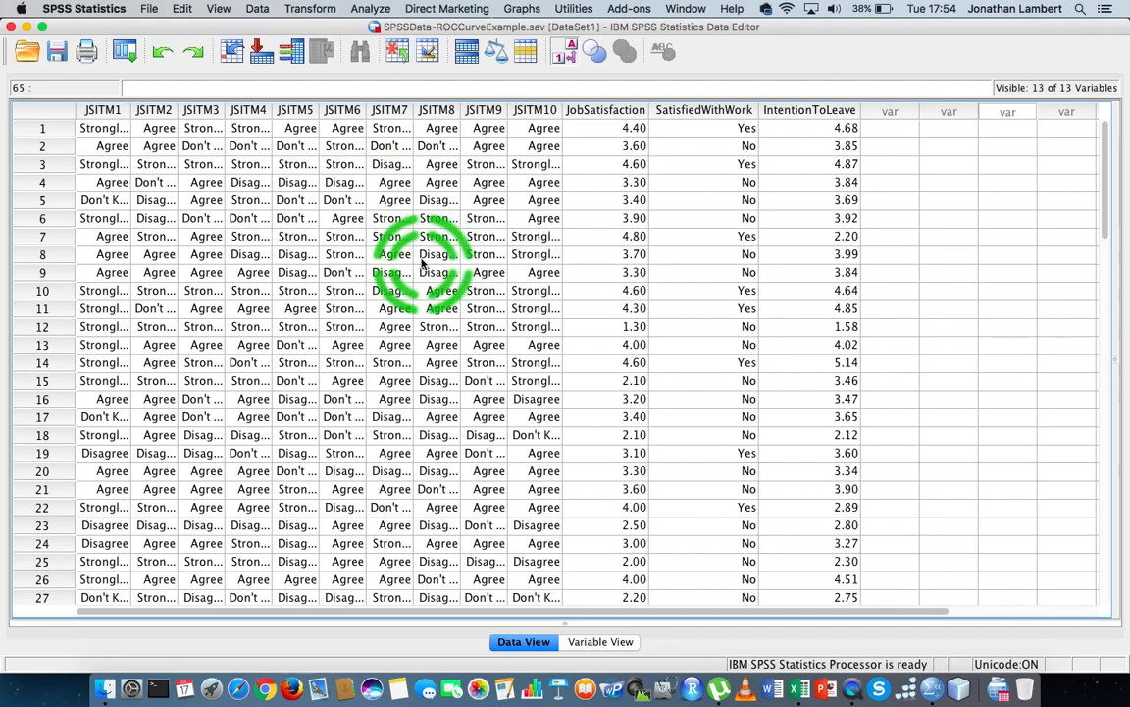
pyautogui.scroll(-3)
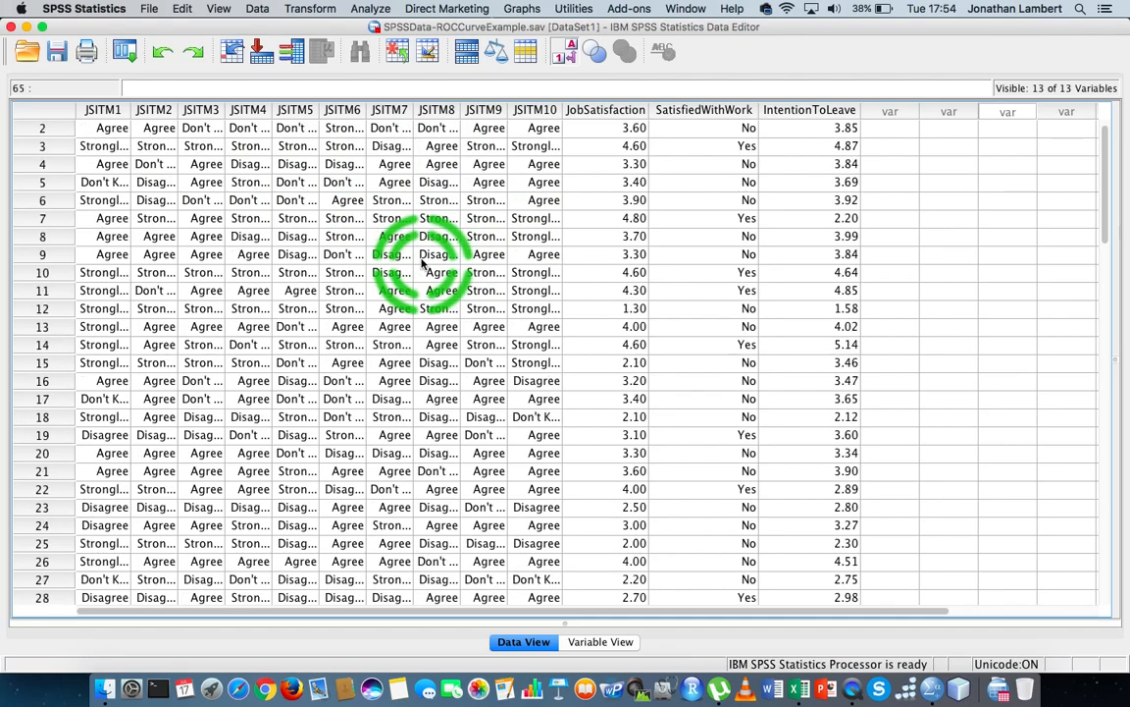
pyautogui.scroll(-3)
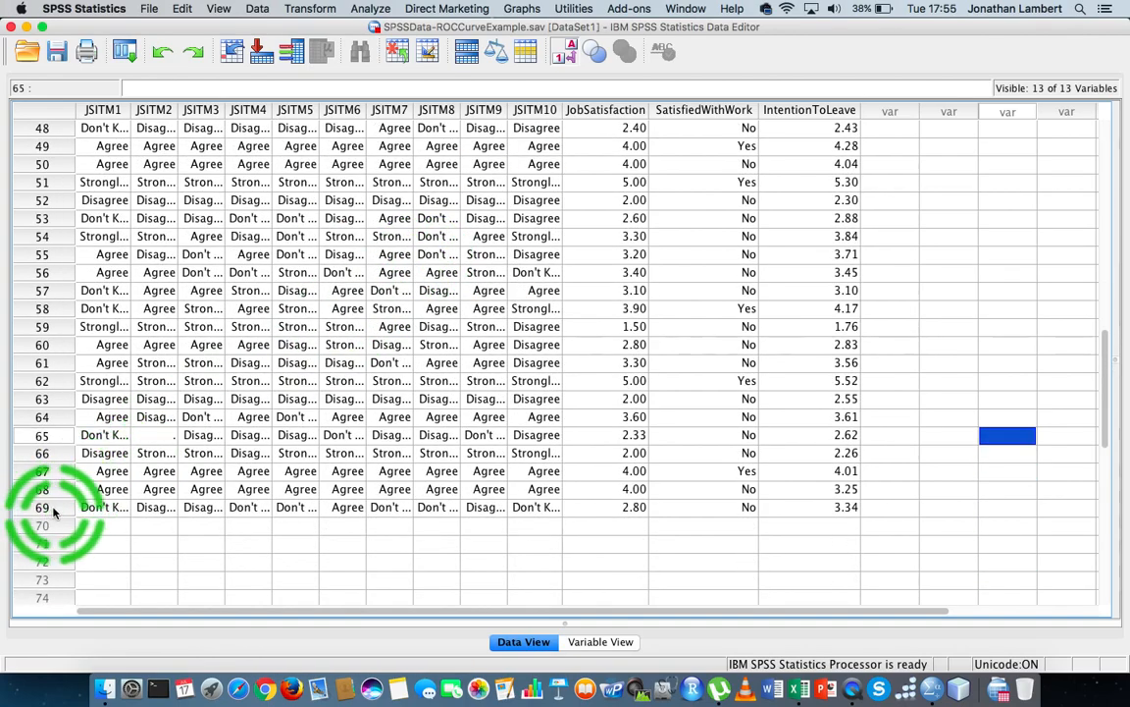
pyautogui.click(104, 507)
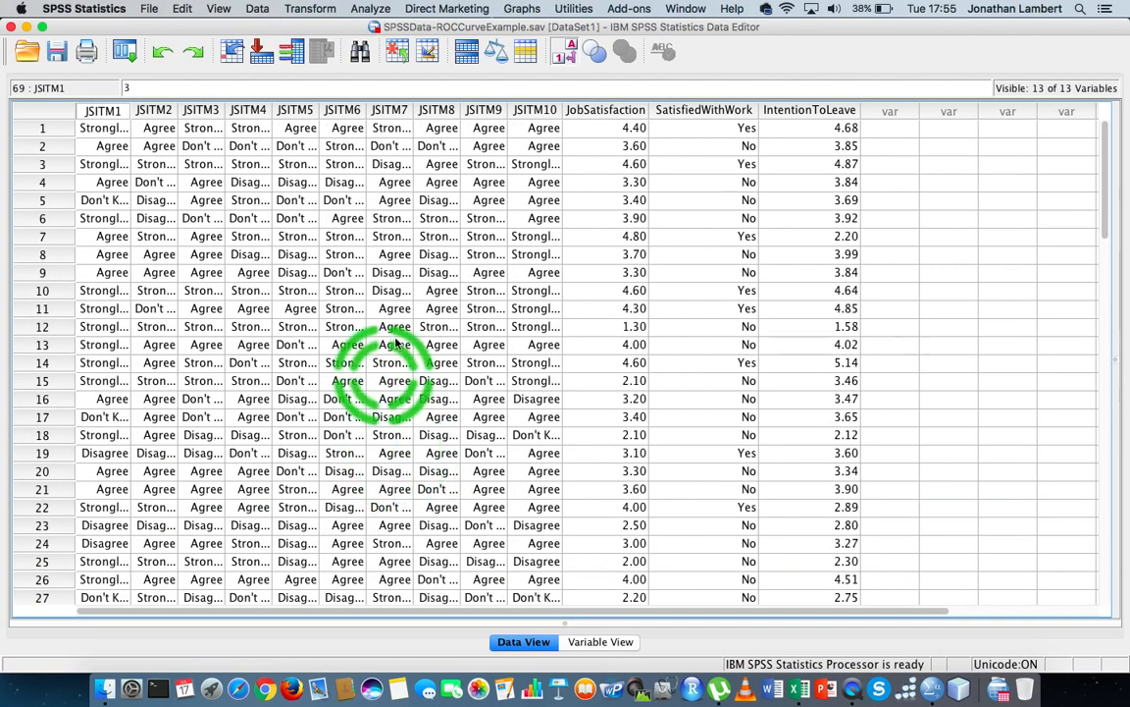
pyautogui.click(605, 110)
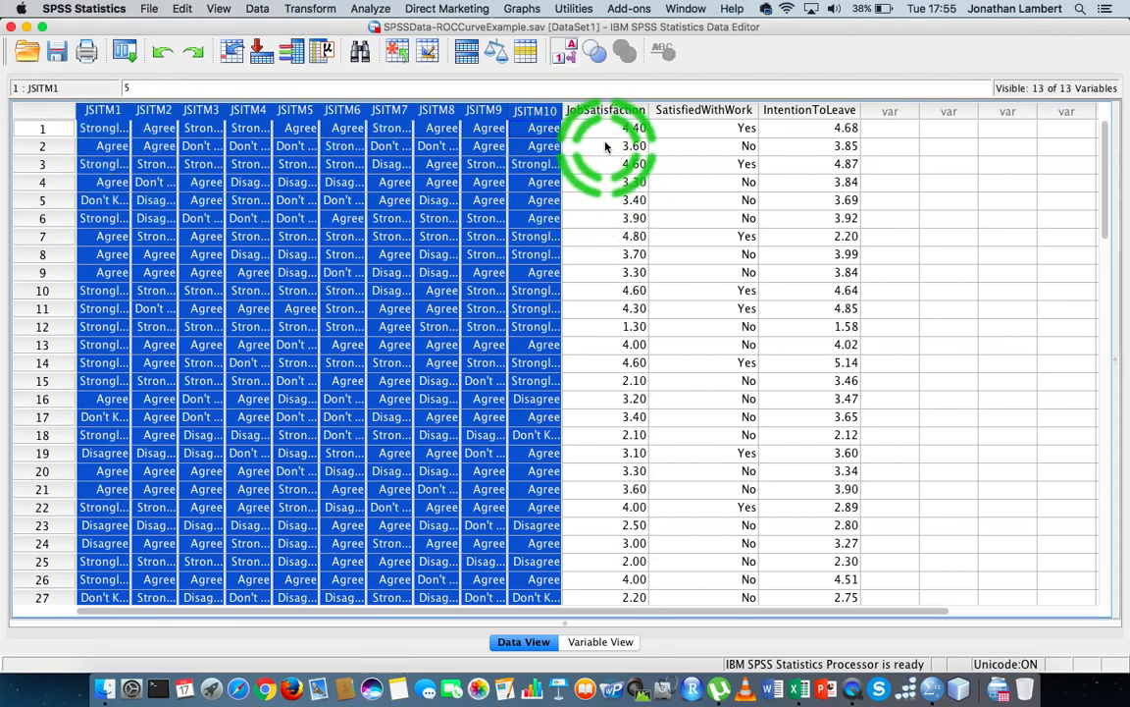
# Select the JobSatisfaction column, then the IntentionToLeave column for review
pyautogui.click(605, 110)
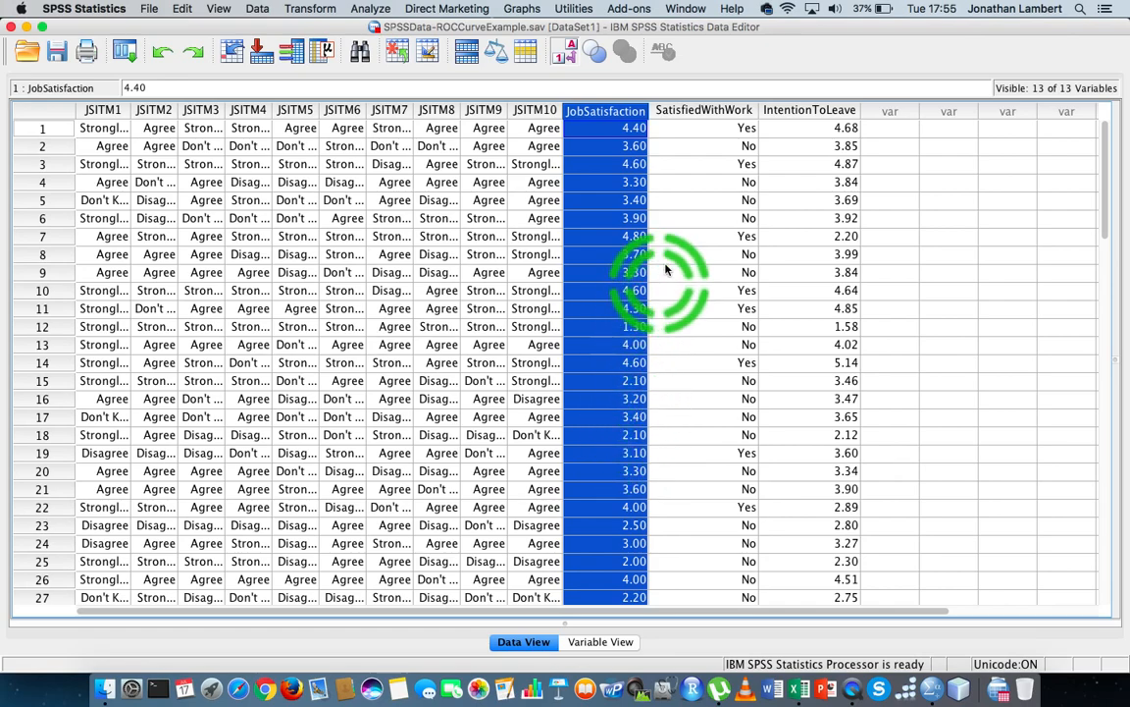
pyautogui.click(809, 110)
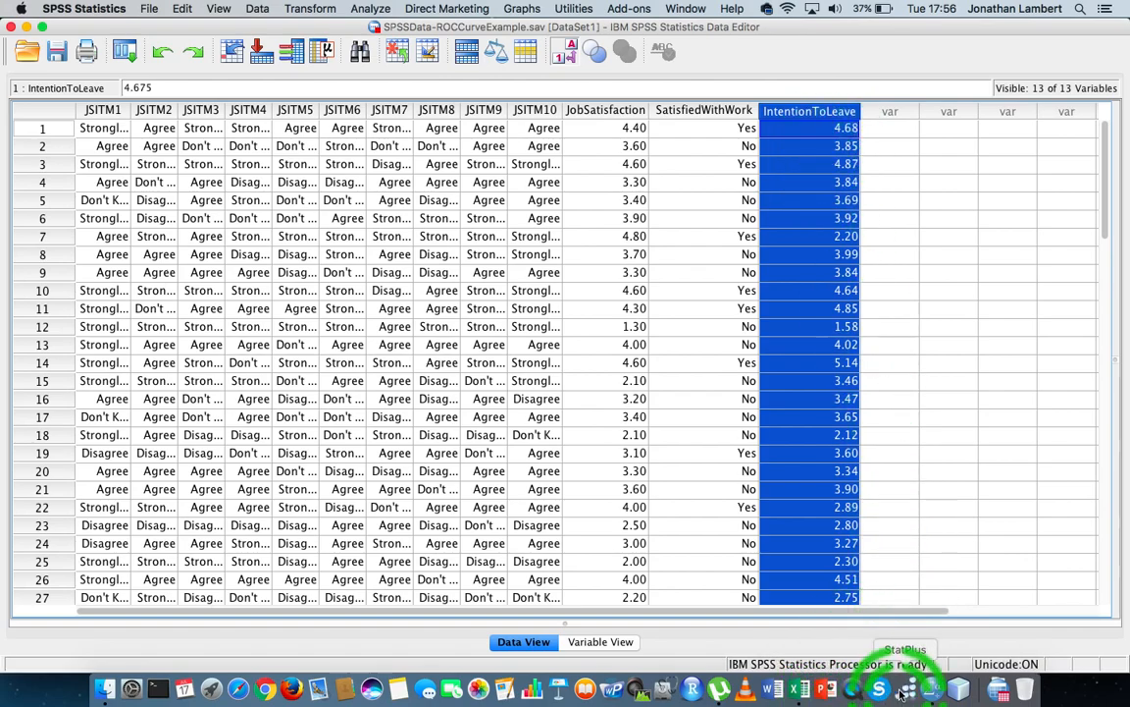
pyautogui.rightClick(903, 687)
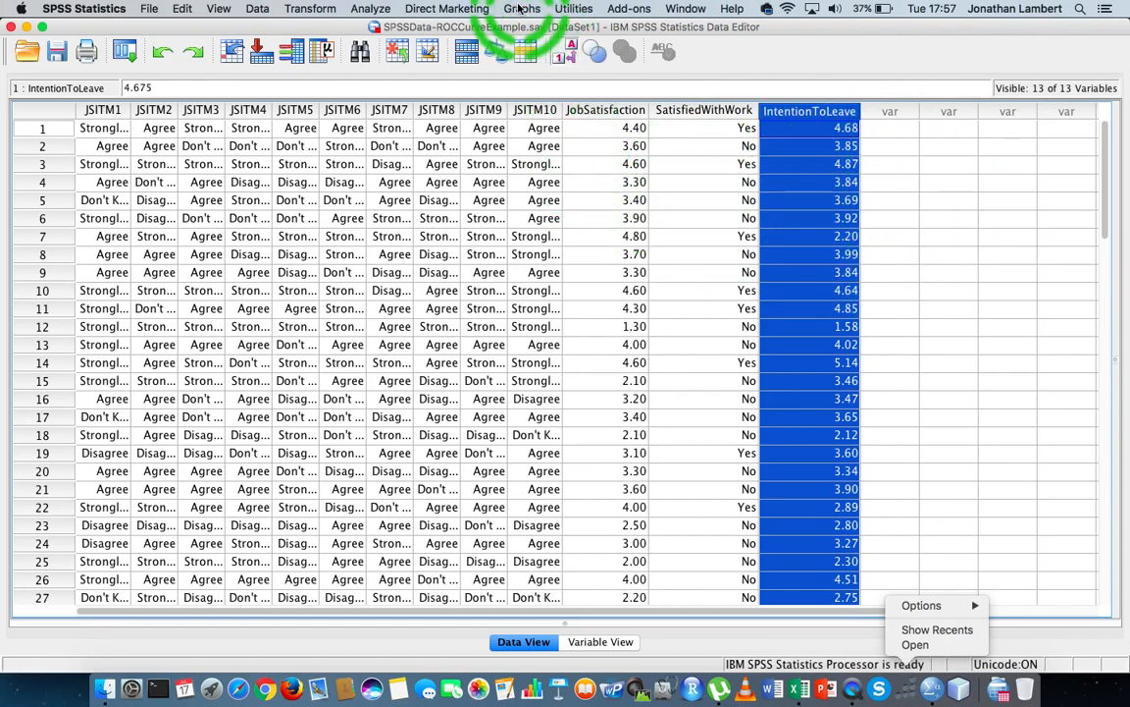
# Start a Simple Scatter chart from Graphs > Legacy Dialogs > Scatter/Dot
pyautogui.click(522, 8)
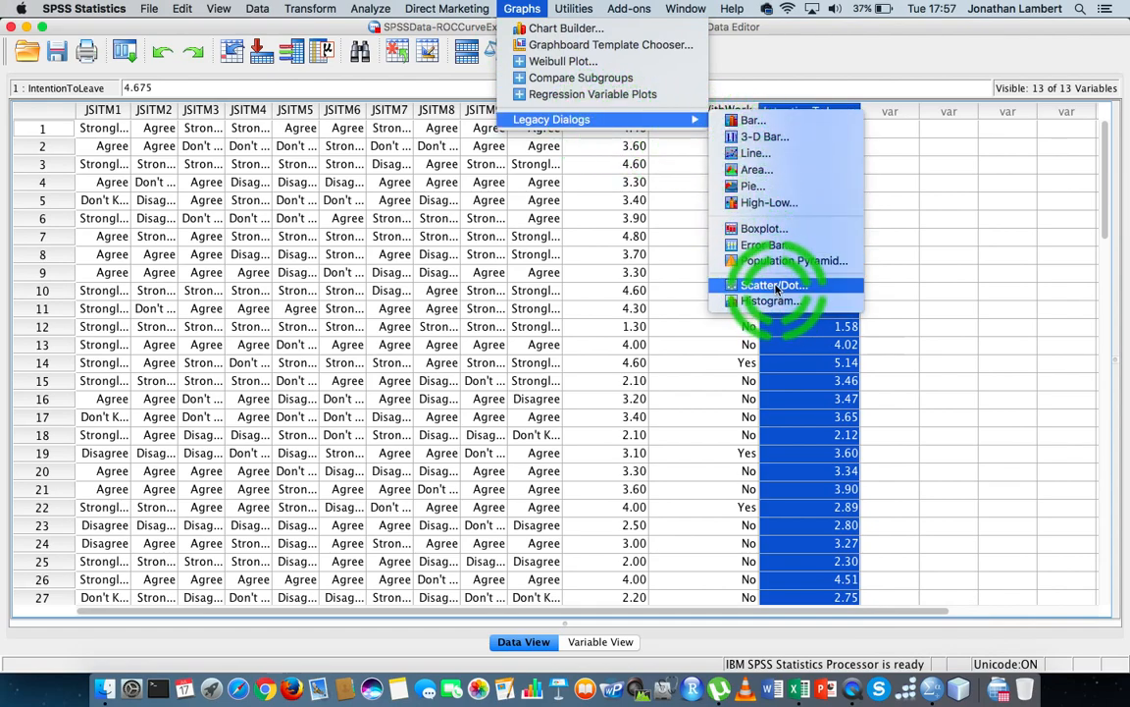
pyautogui.click(770, 285)
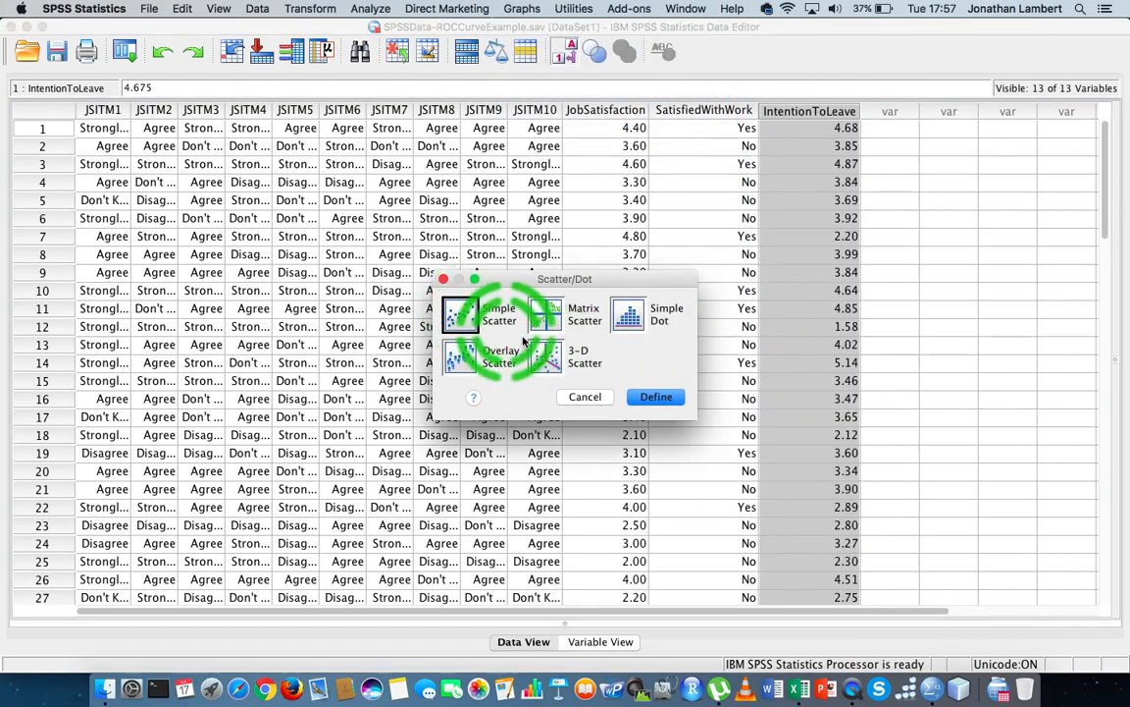
pyautogui.click(655, 397)
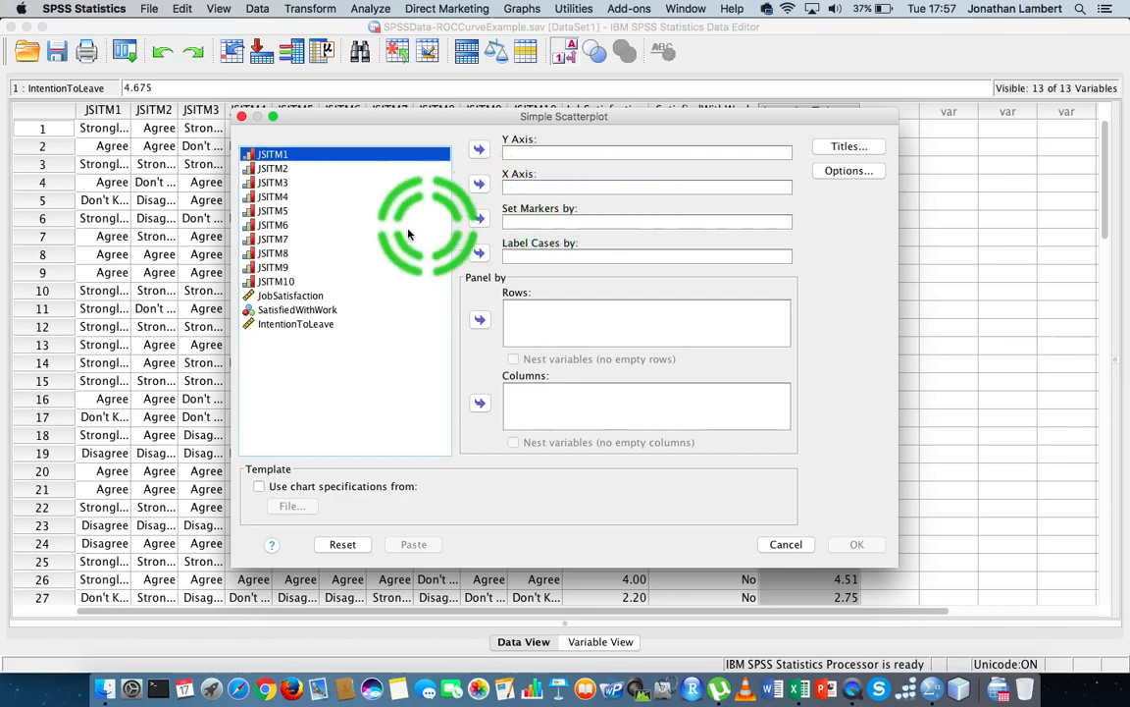
# Plot IntentionToLeave on the y-axis against JobSatisfaction on the x-axis
pyautogui.click(290, 294)
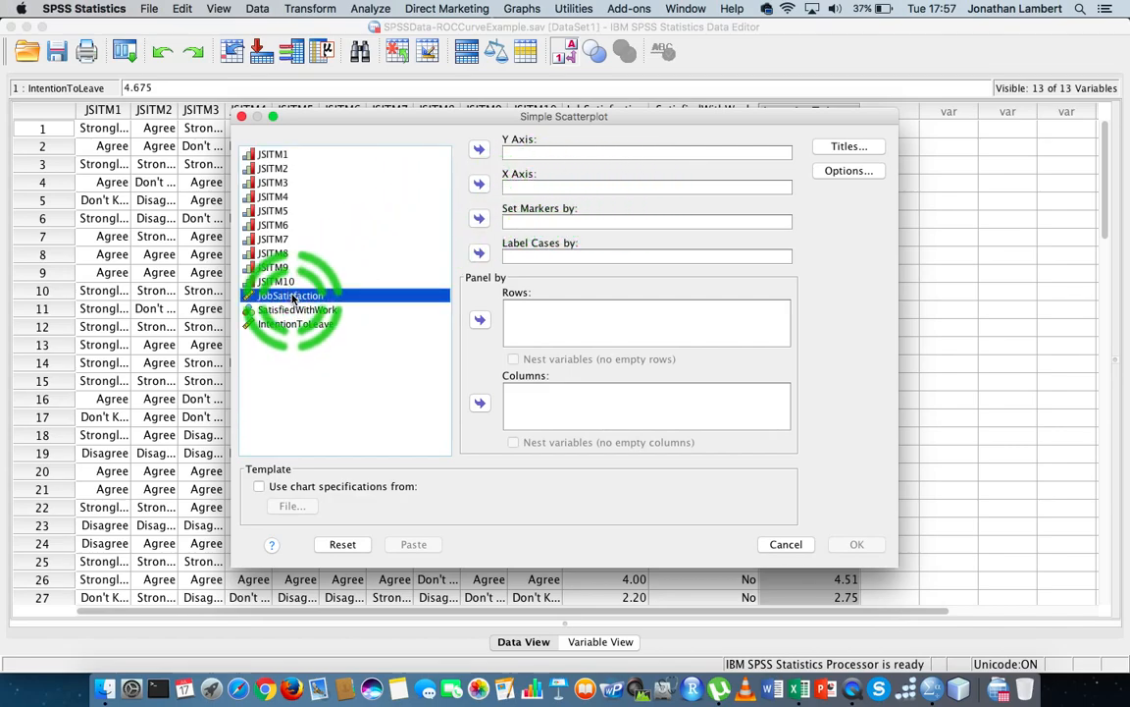
pyautogui.click(479, 184)
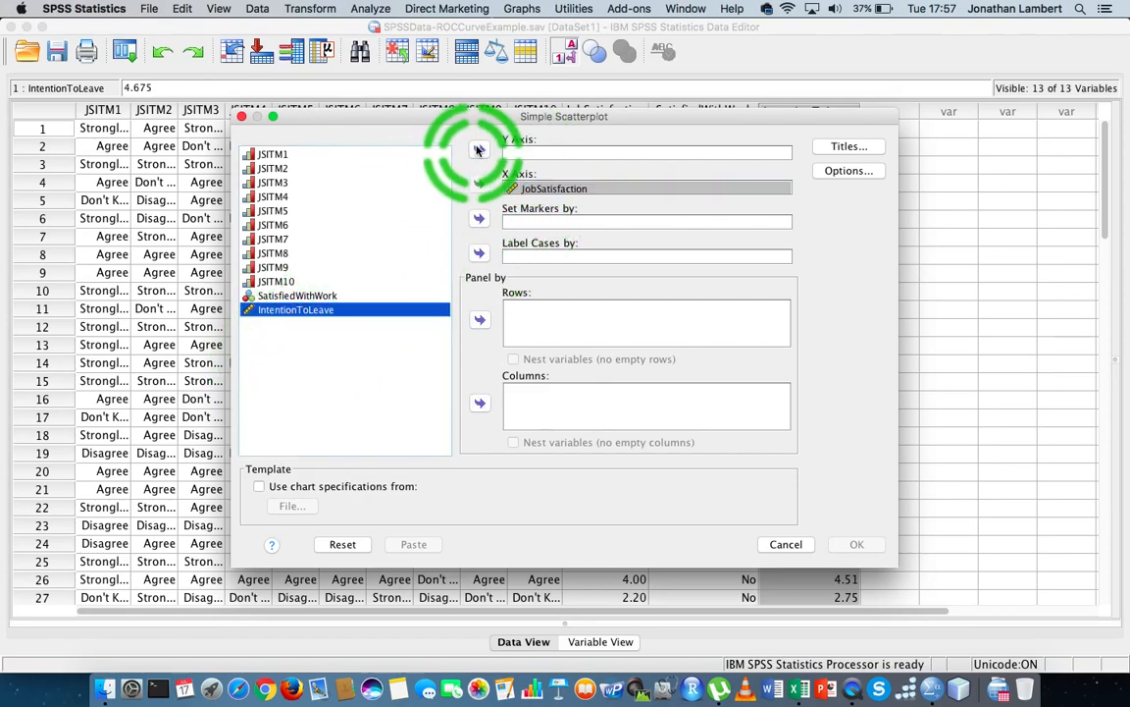
pyautogui.click(479, 149)
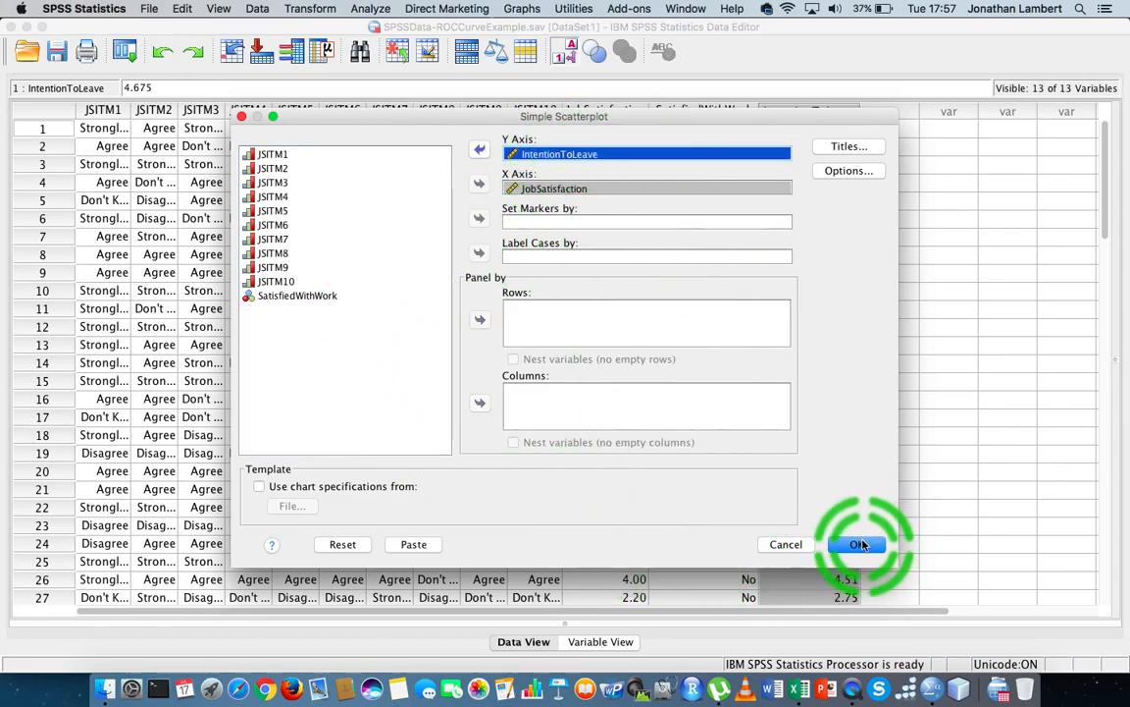
pyautogui.click(856, 544)
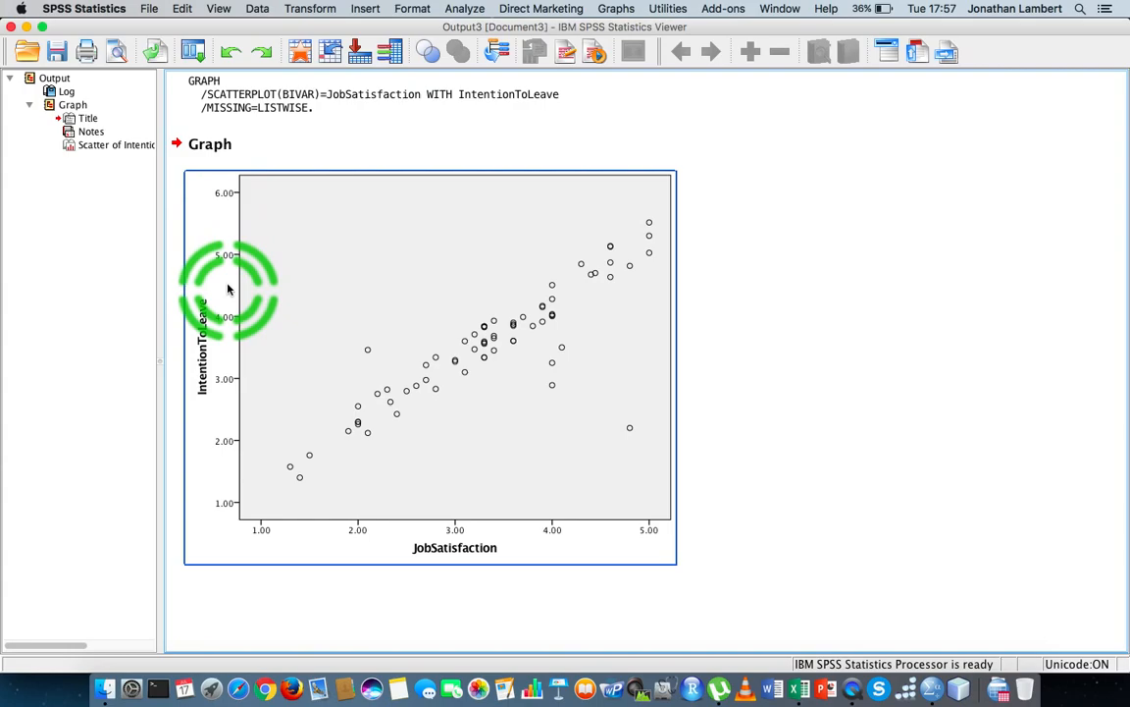
pyautogui.moveTo(447, 522)
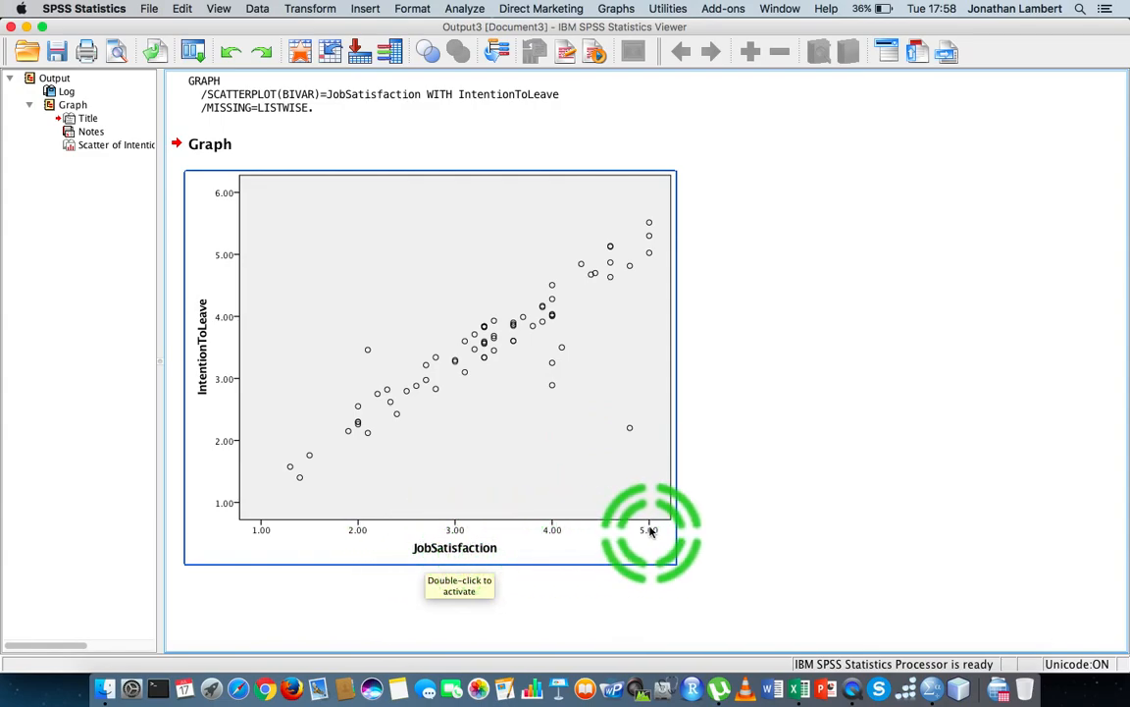
pyautogui.moveTo(322, 526)
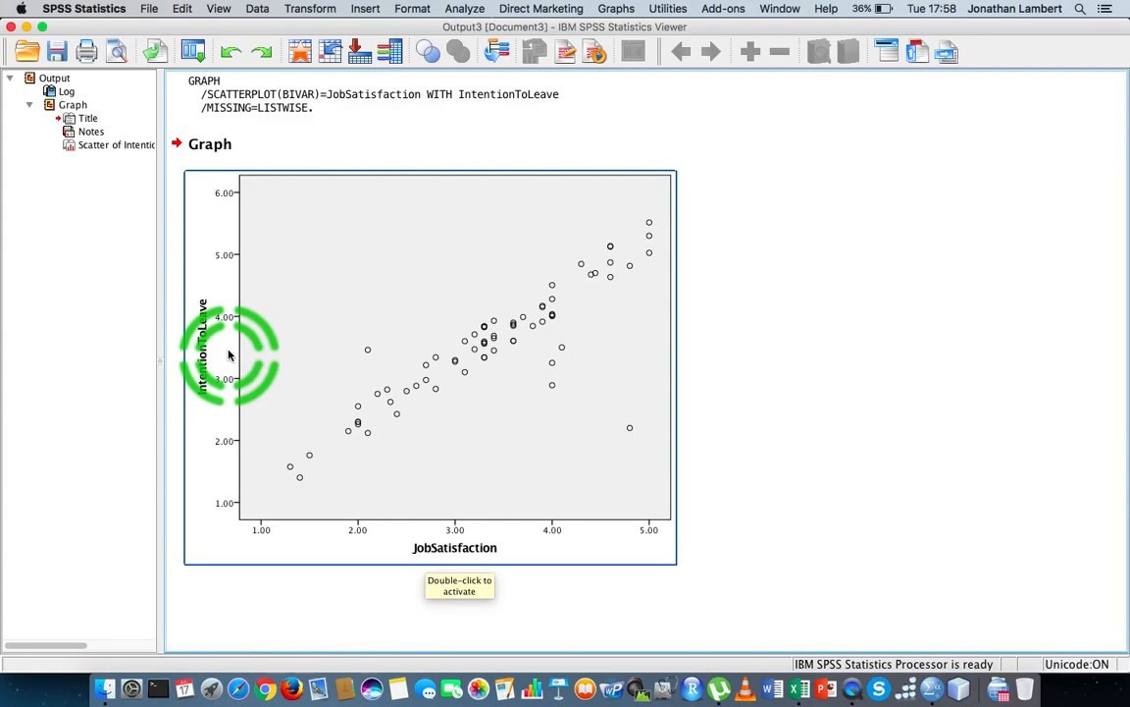
pyautogui.moveTo(235, 201)
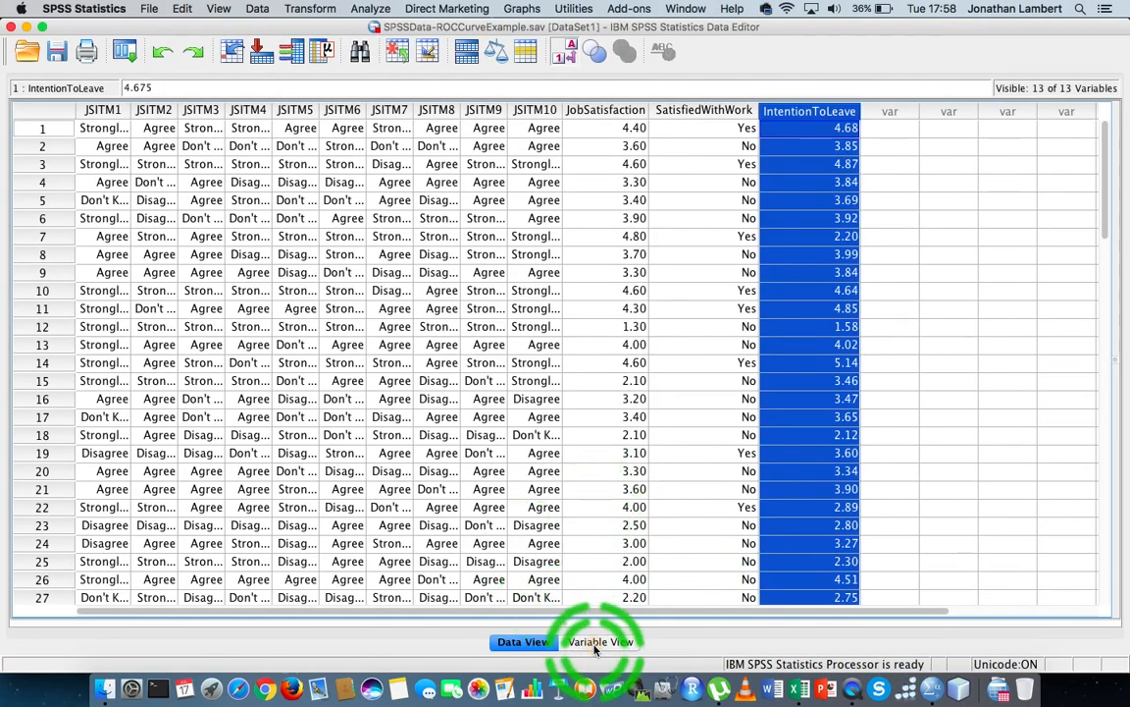
# Rename variable 13 from IntentionToLeave to IntentionToStay in Variable View
pyautogui.click(600, 642)
pyautogui.write('IntentionTostay')
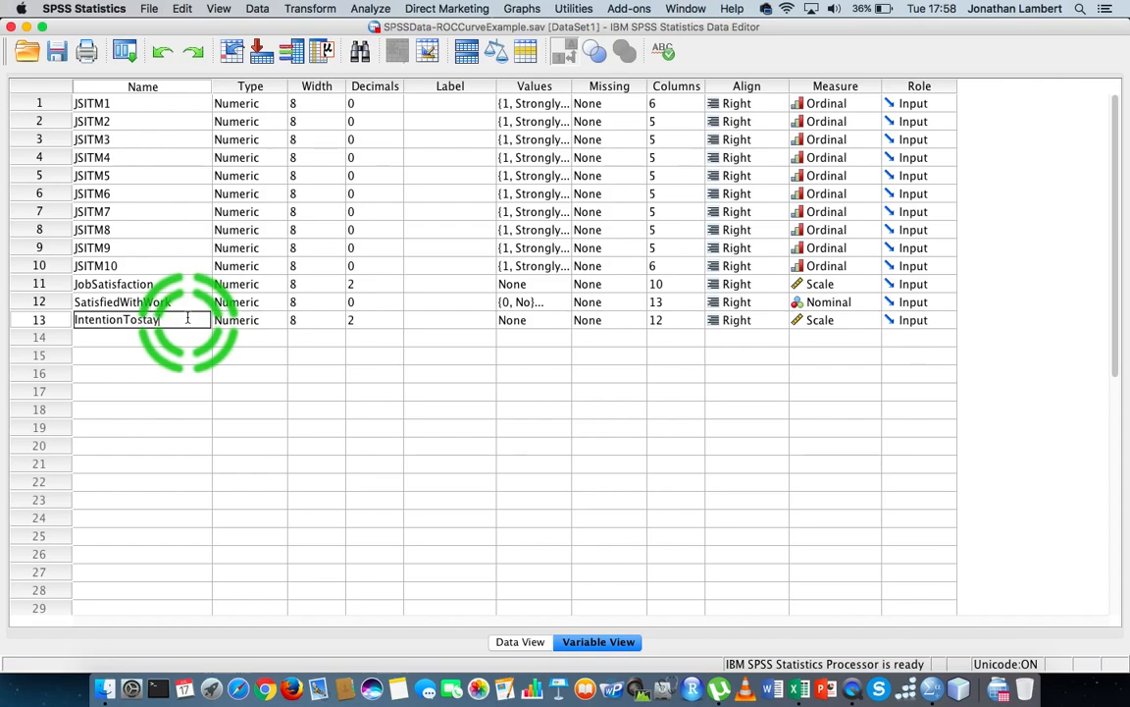
pyautogui.press('Backspace')
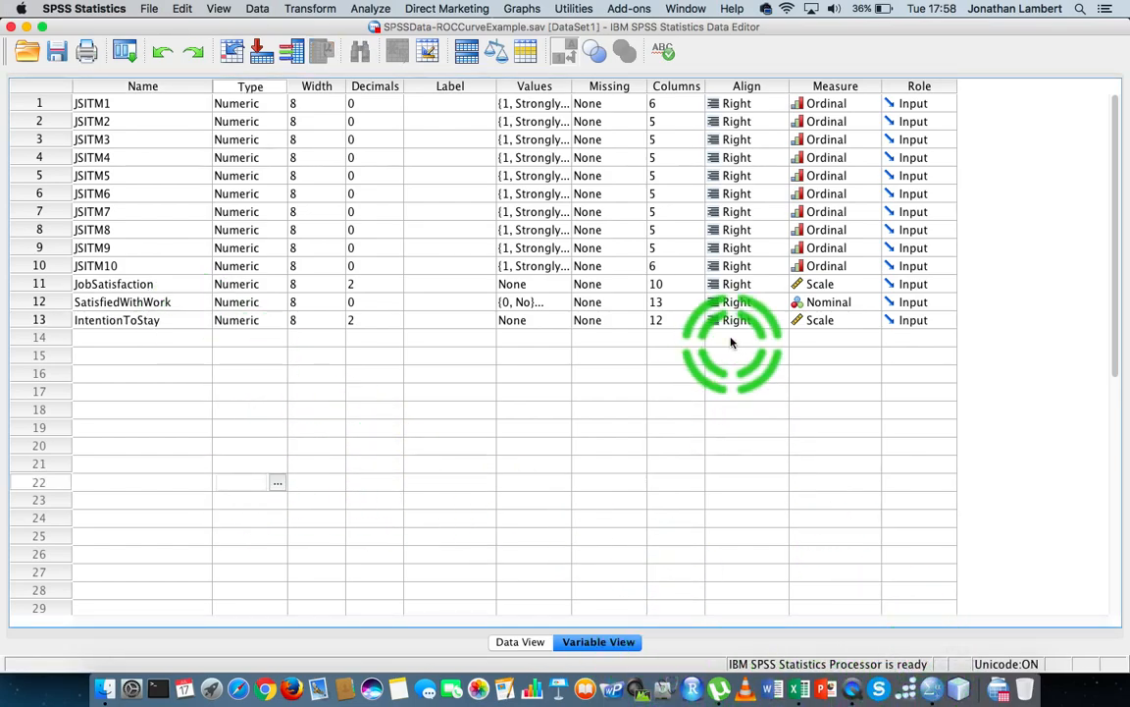
# Rerun the Simple Scatter of IntentionToStay against JobSatisfaction
pyautogui.click(522, 8)
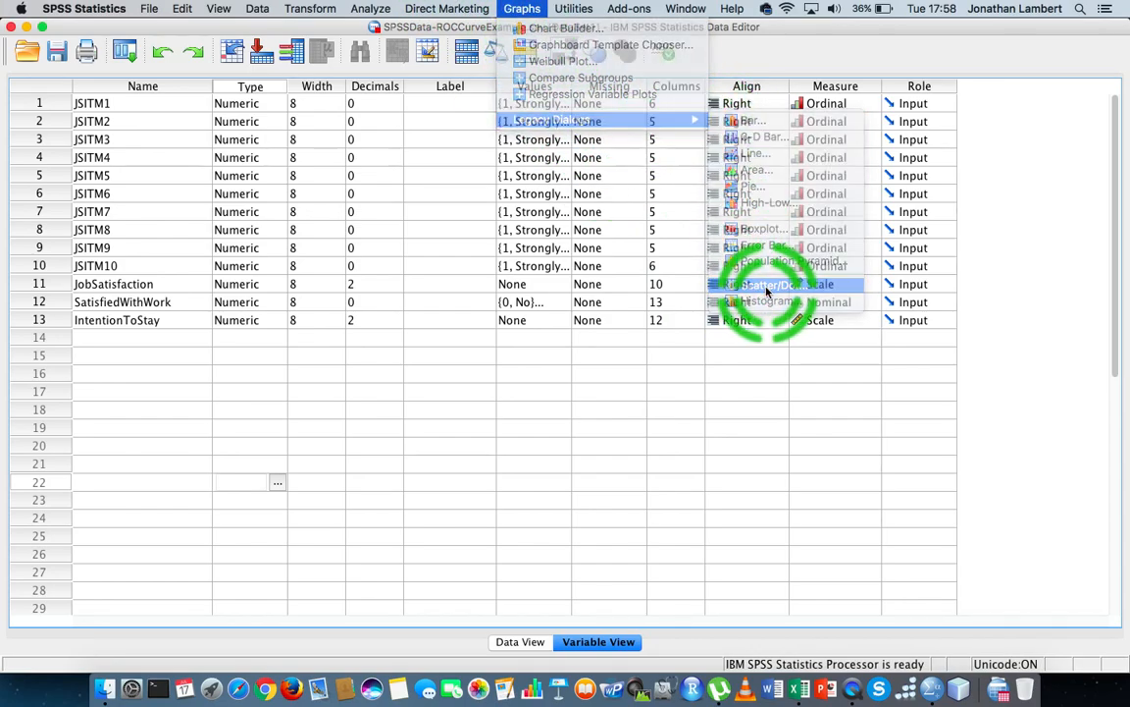
pyautogui.click(773, 283)
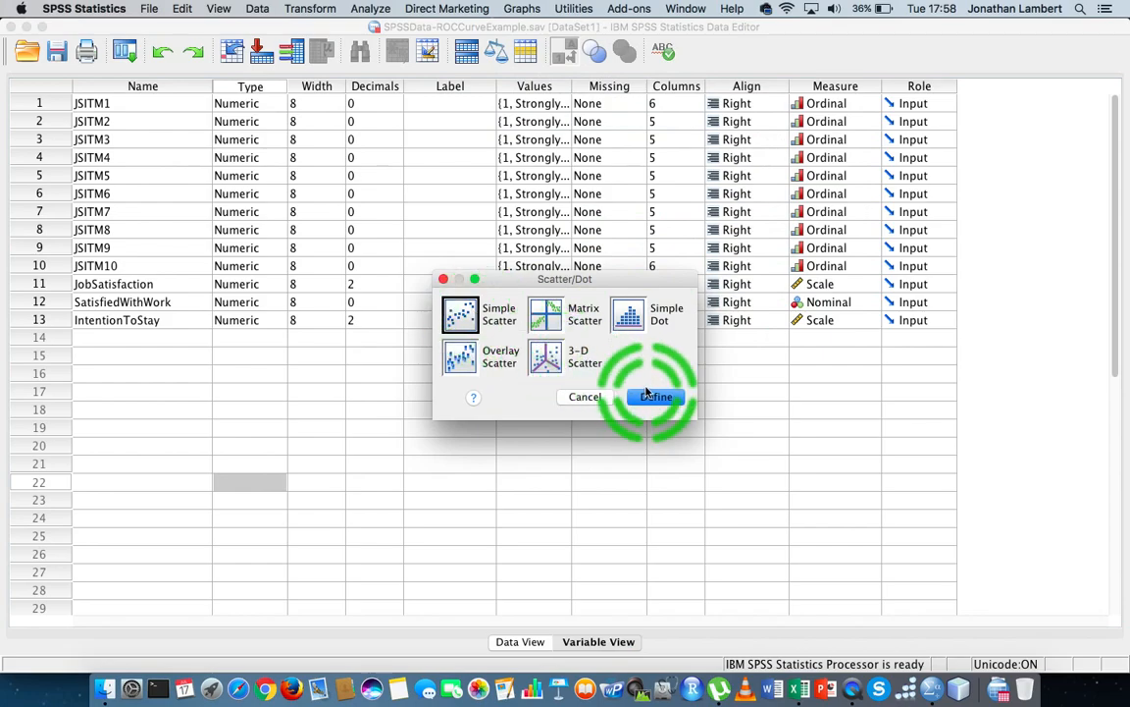
pyautogui.click(655, 396)
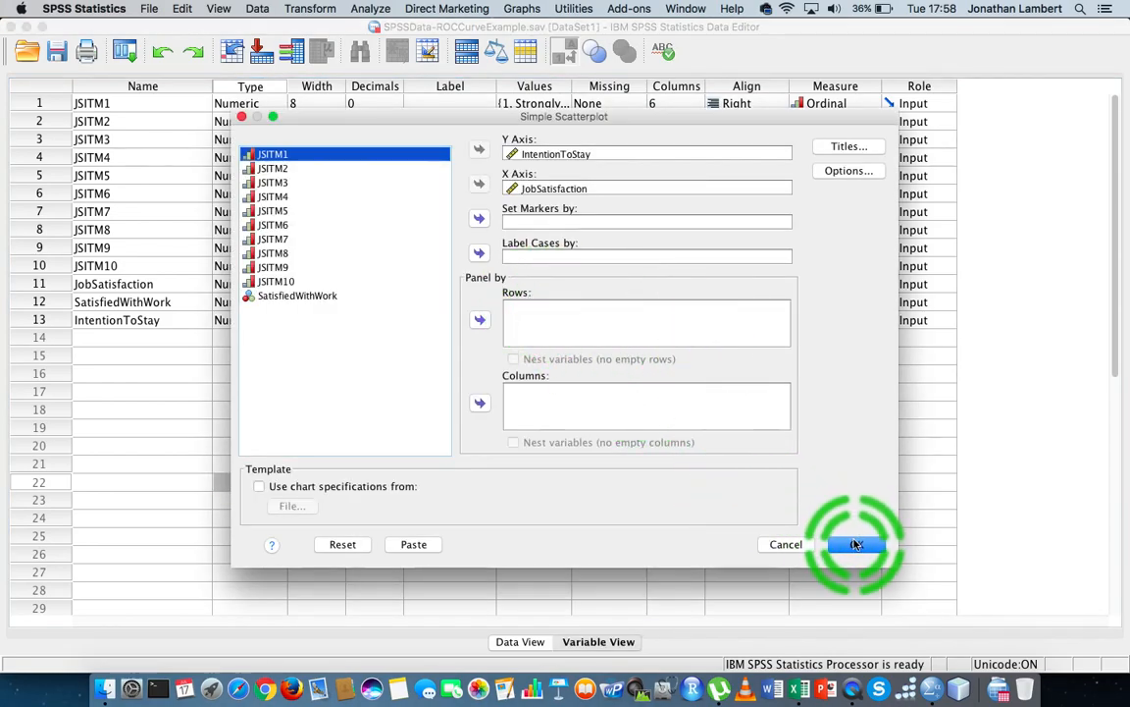
pyautogui.click(856, 546)
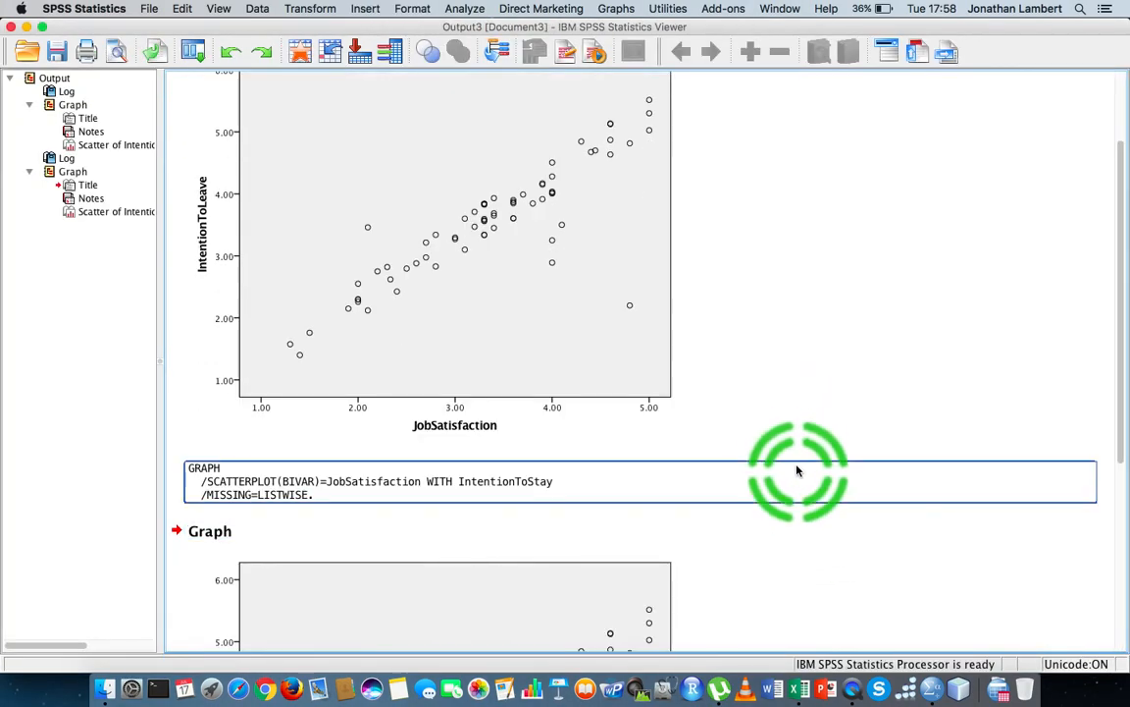
pyautogui.scroll(-3)
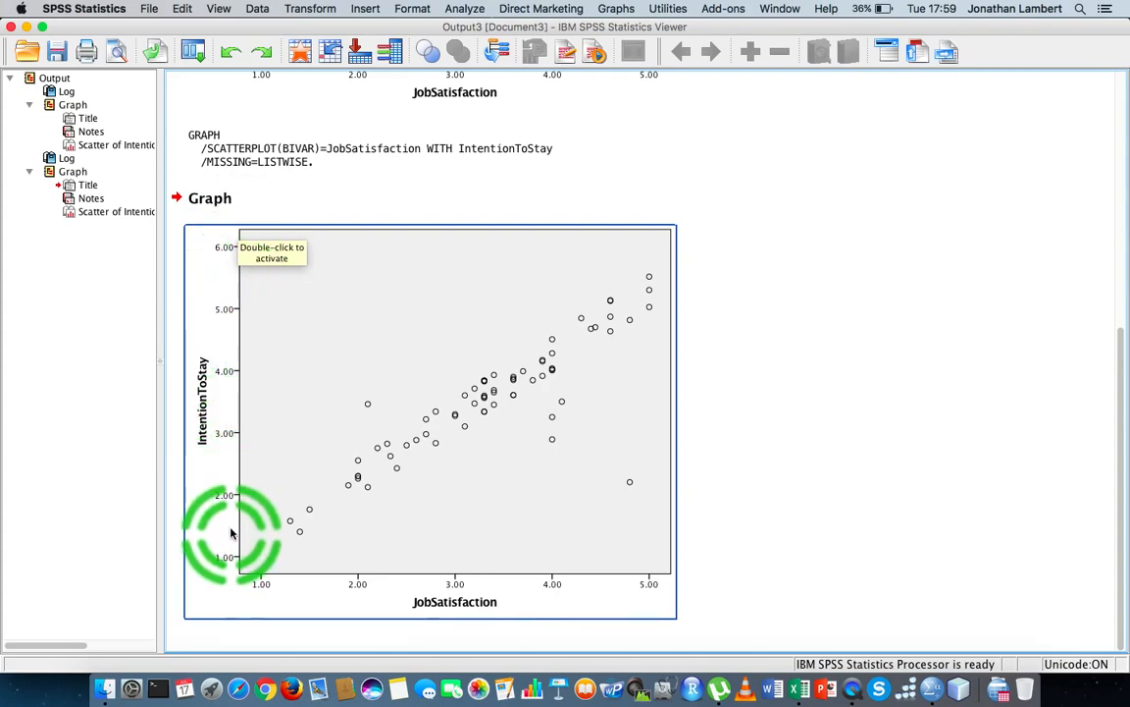
pyautogui.moveTo(519, 420)
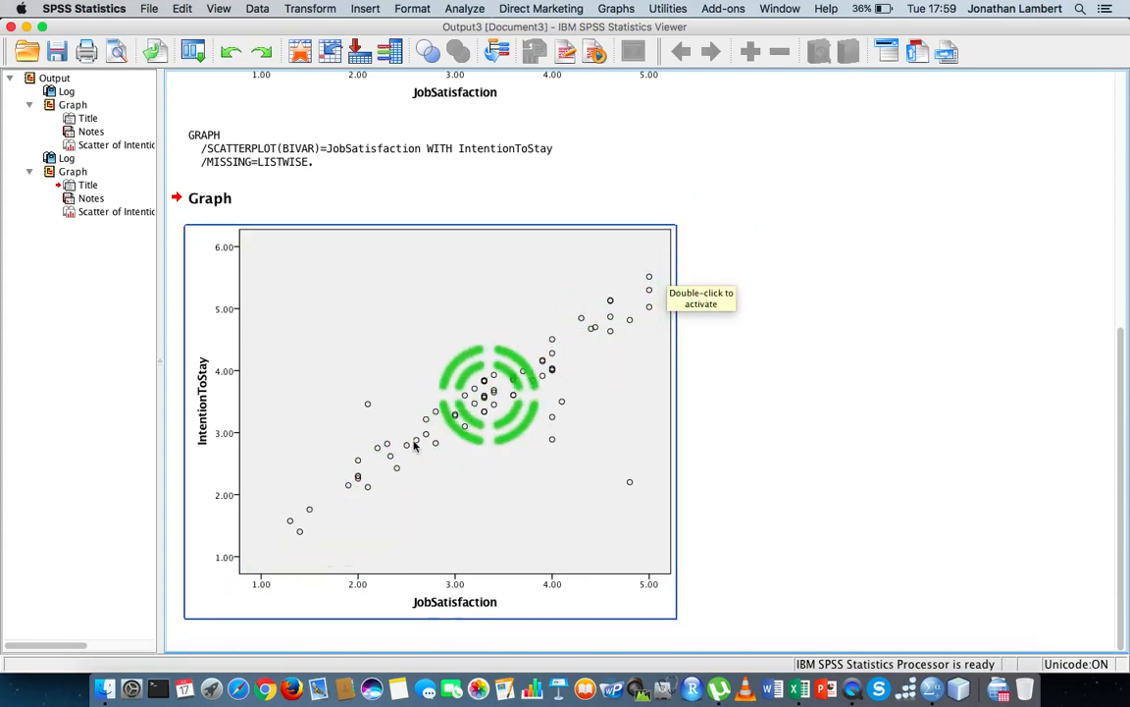
pyautogui.moveTo(279, 549)
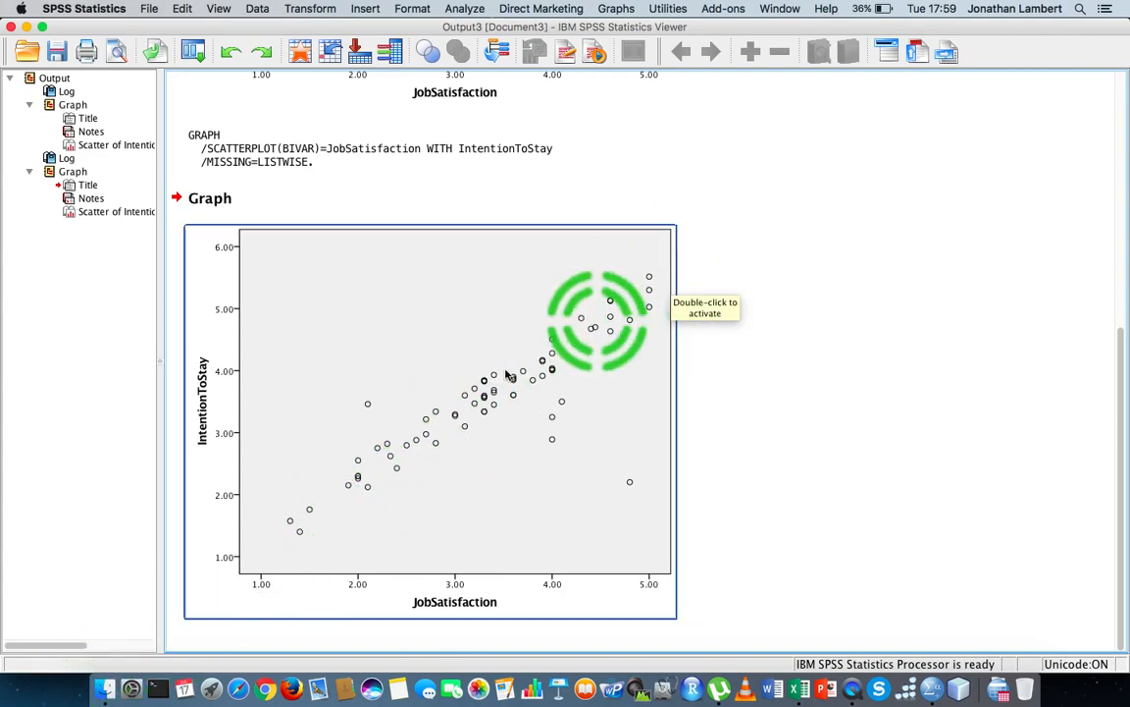
pyautogui.moveTo(765, 343)
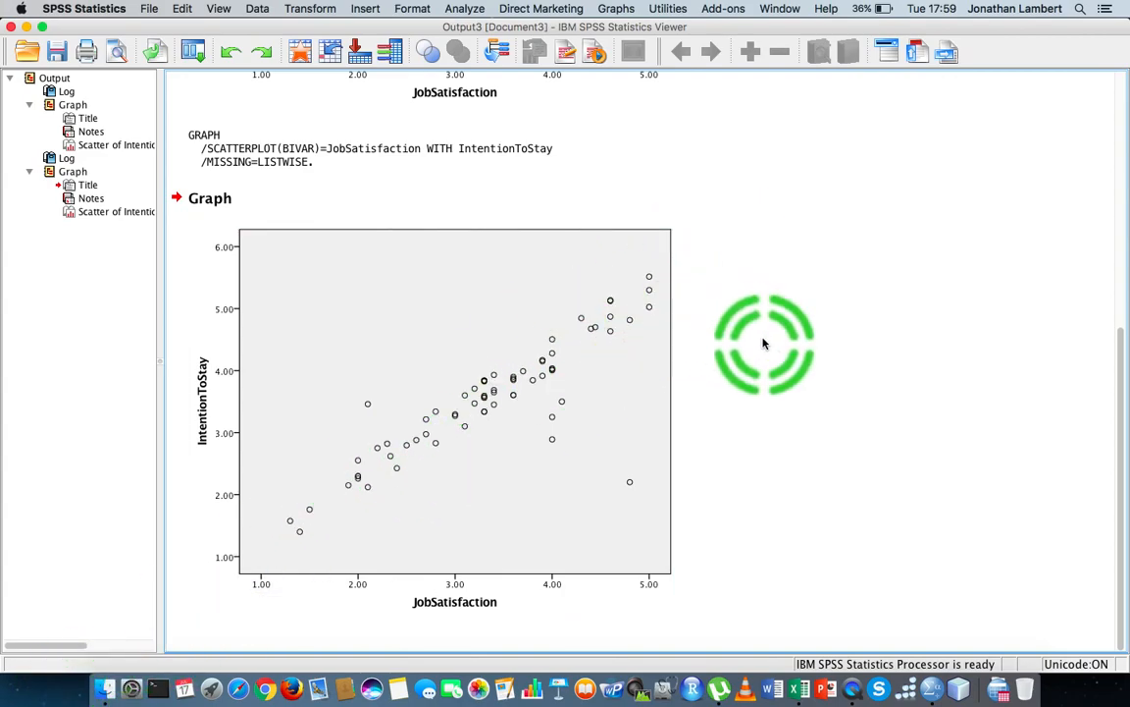